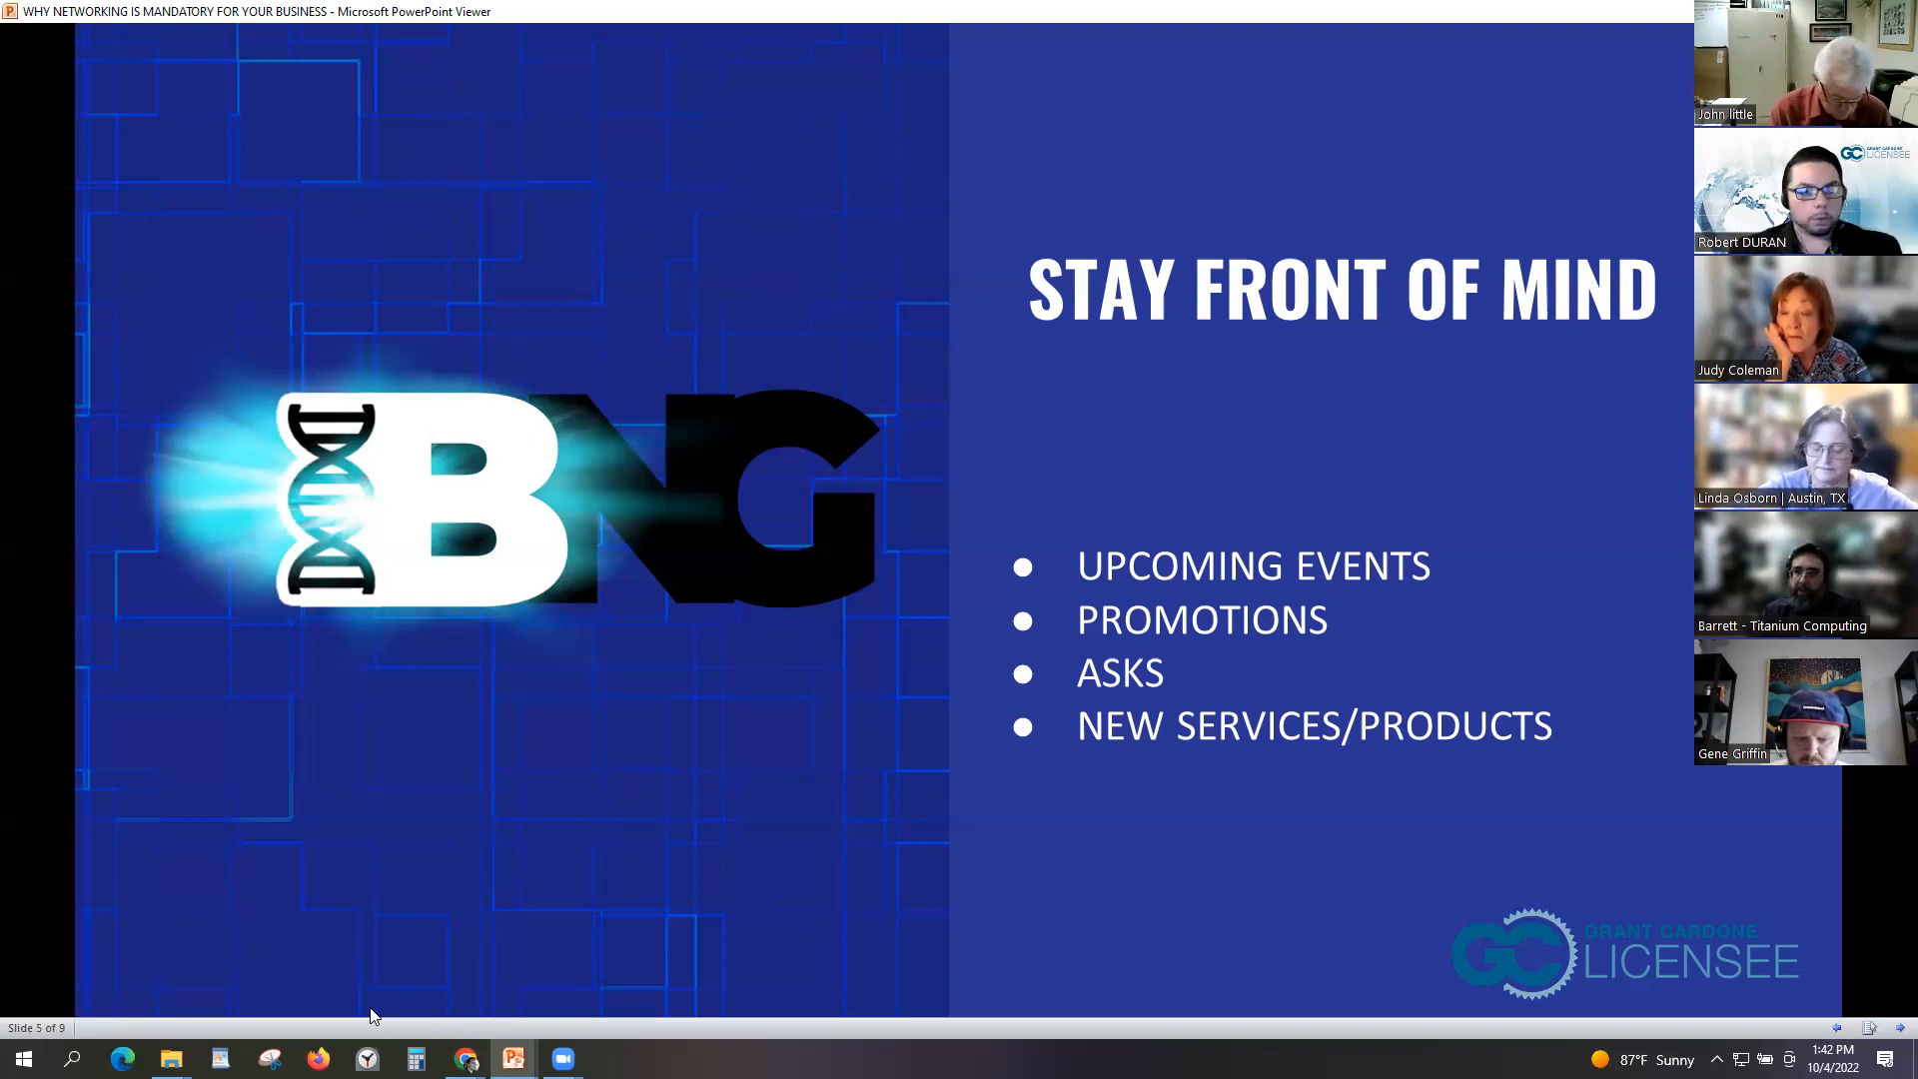
- Advance the slideshow to slide 6, "Part of a Sales Team."
key(right)
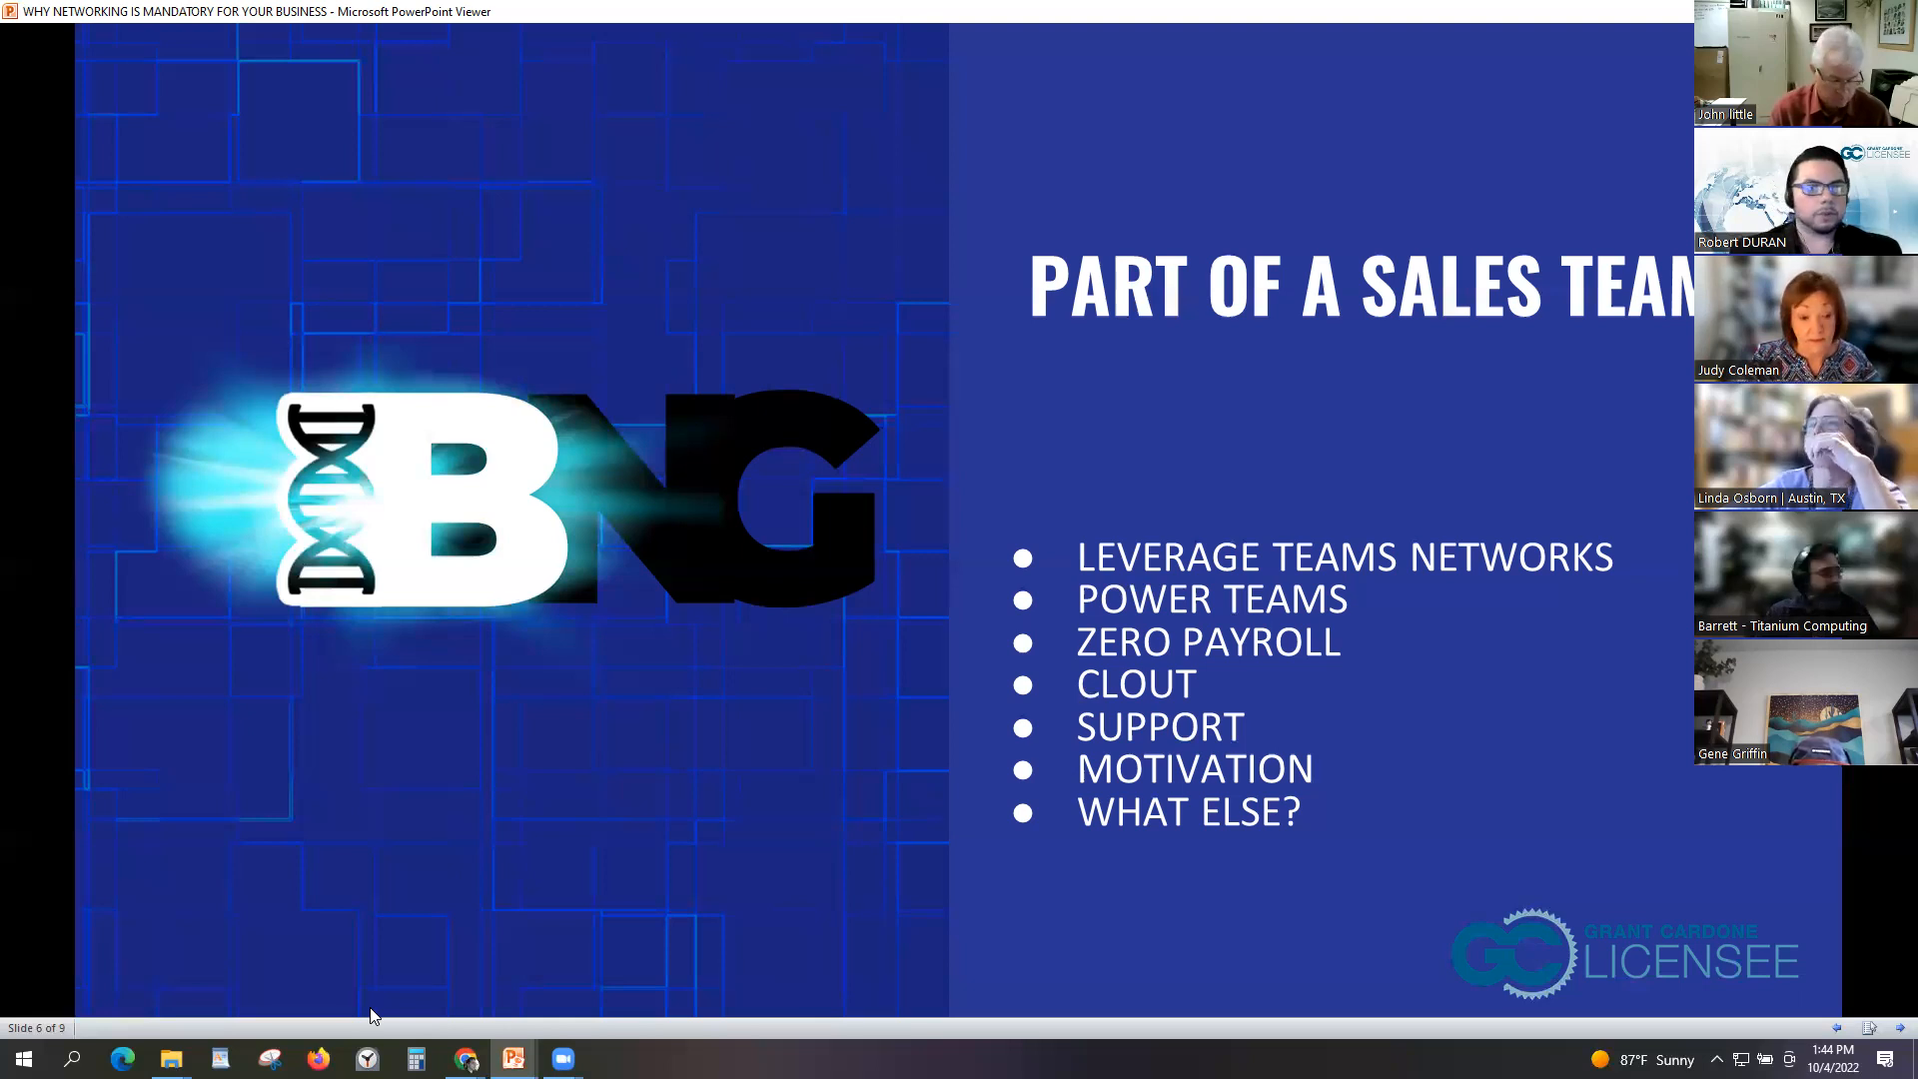
key(Right)
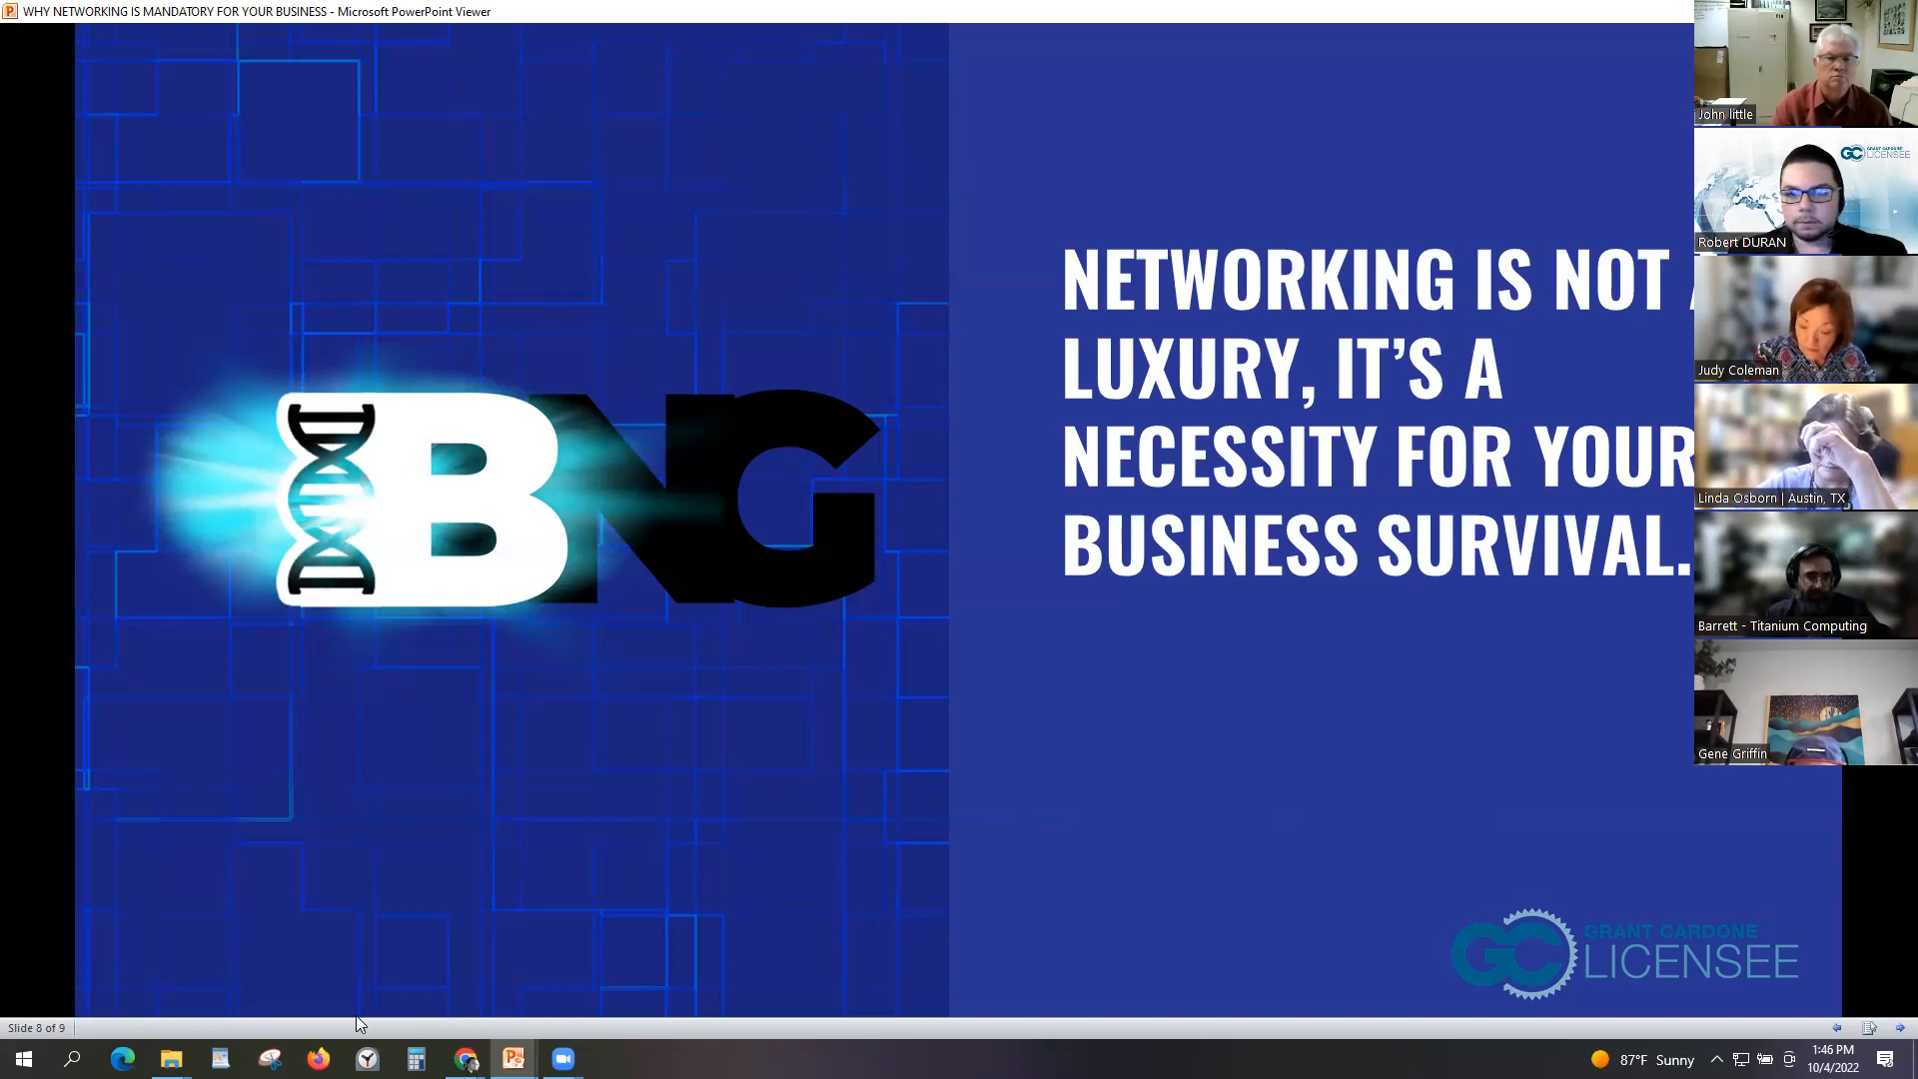
mouse_move(1447, 928)
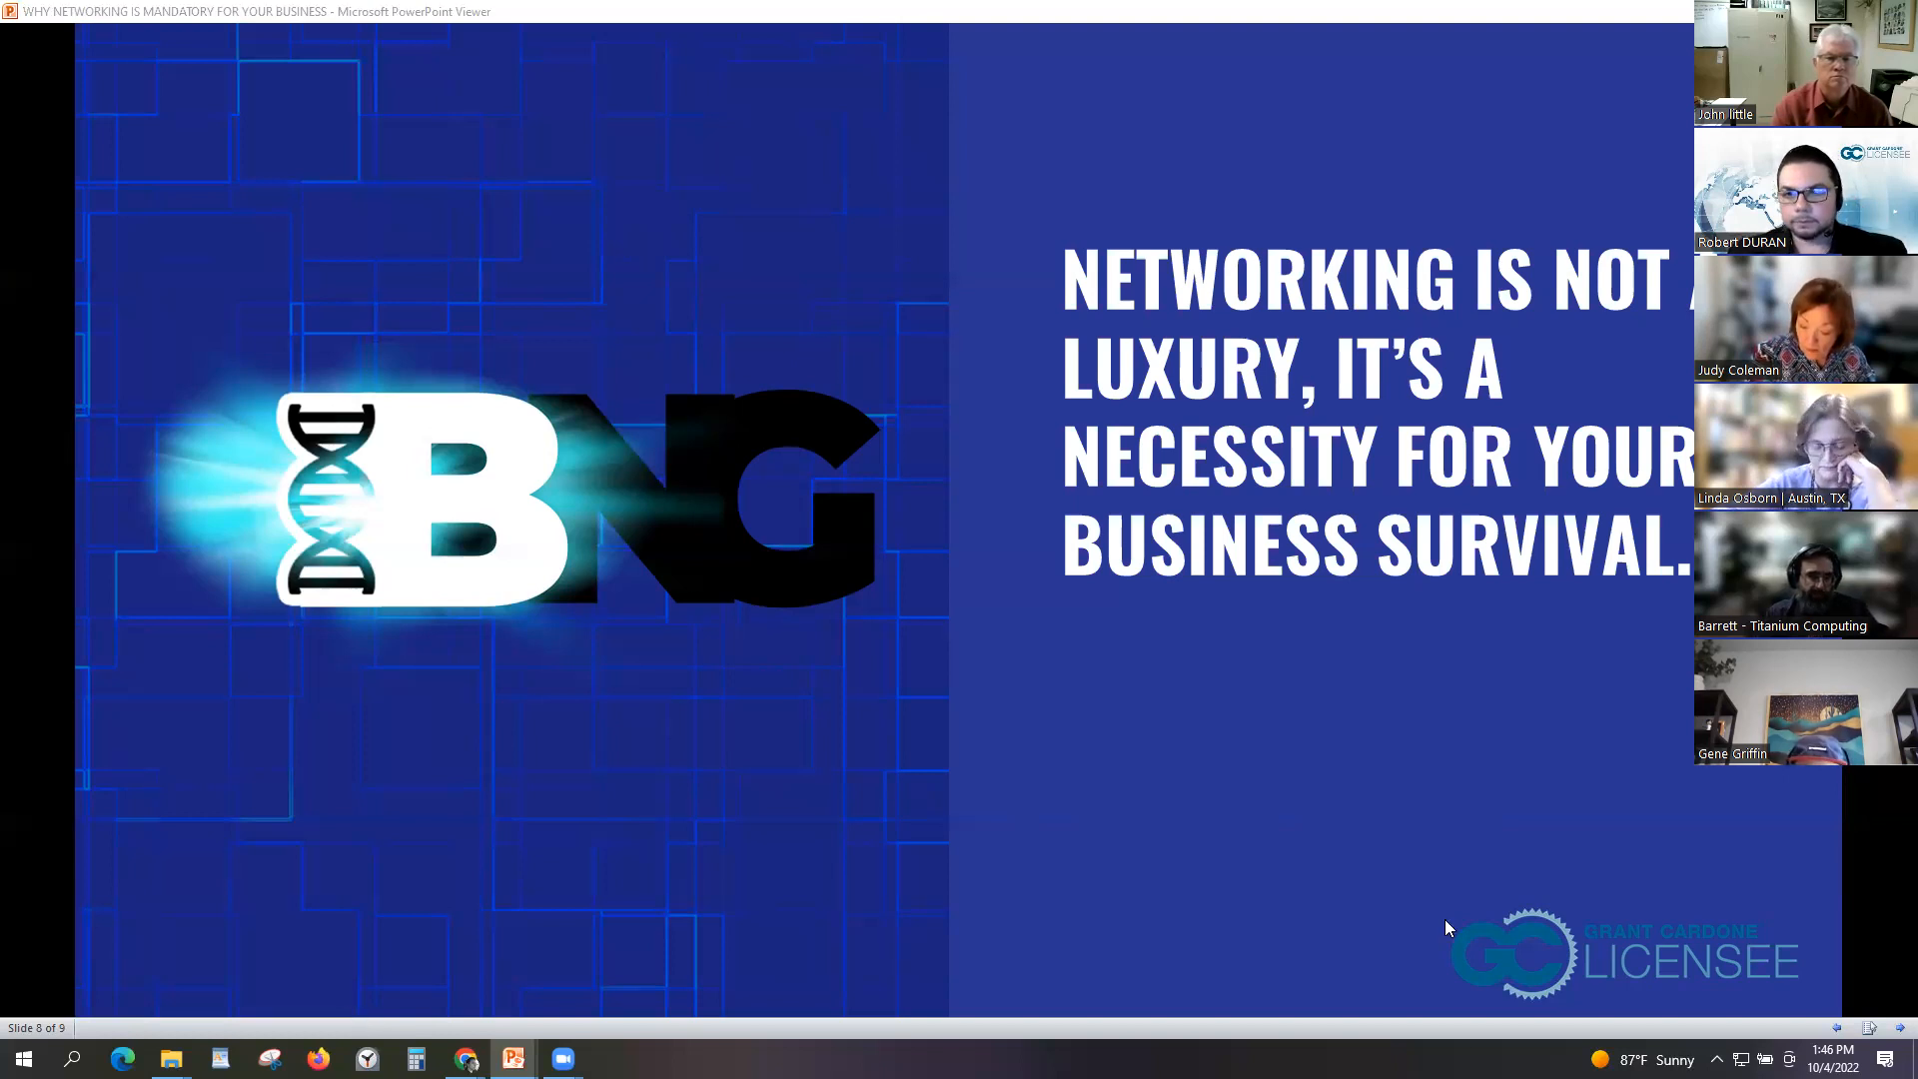